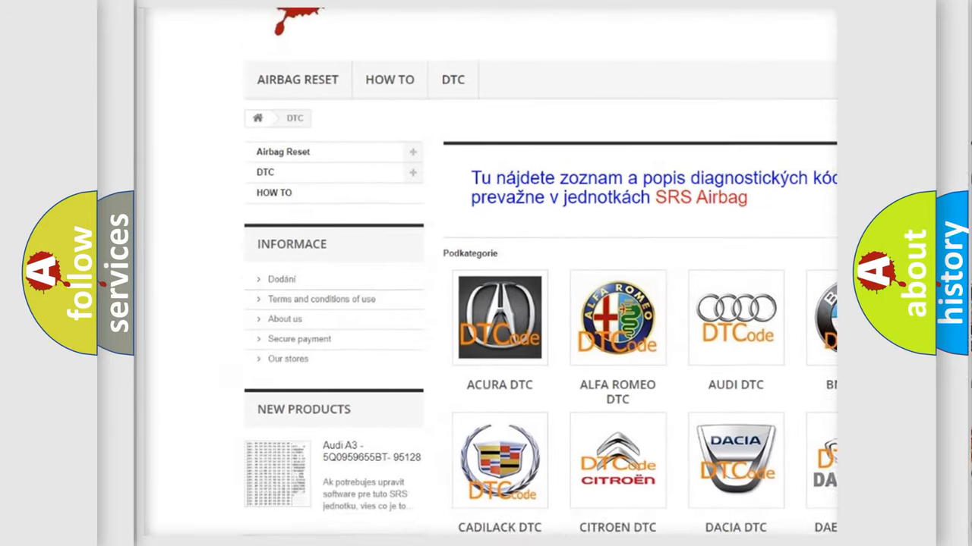
scroll(down, 3)
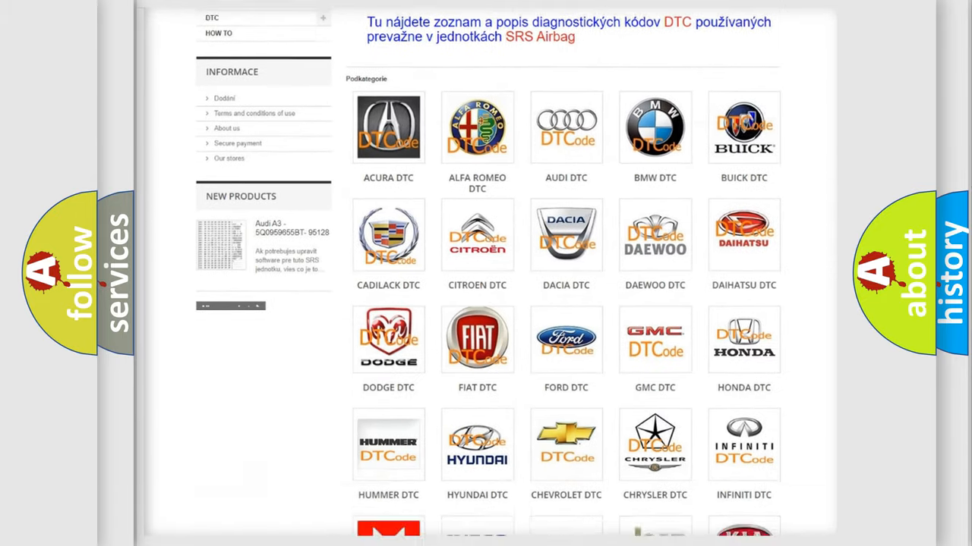
scroll(down, 3)
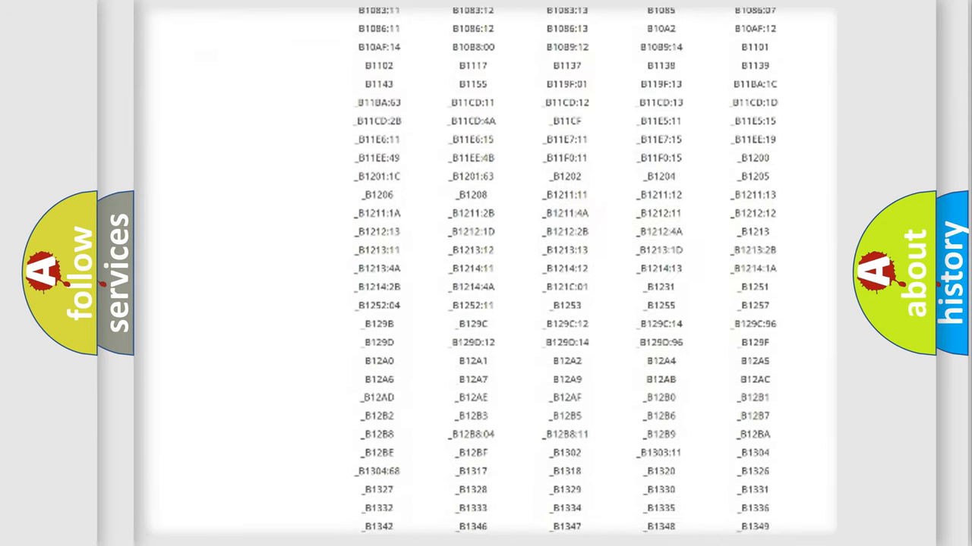
scroll(down, 3)
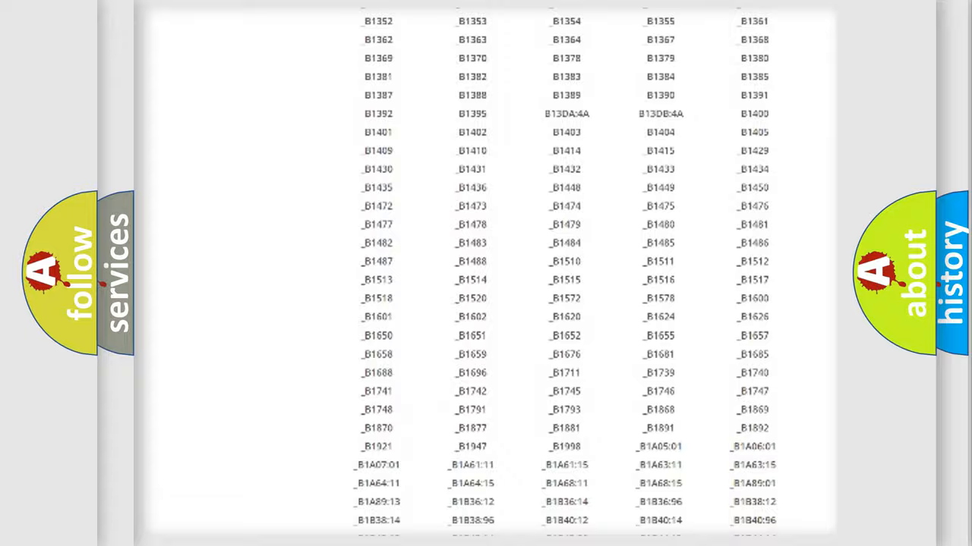
scroll(up, 3)
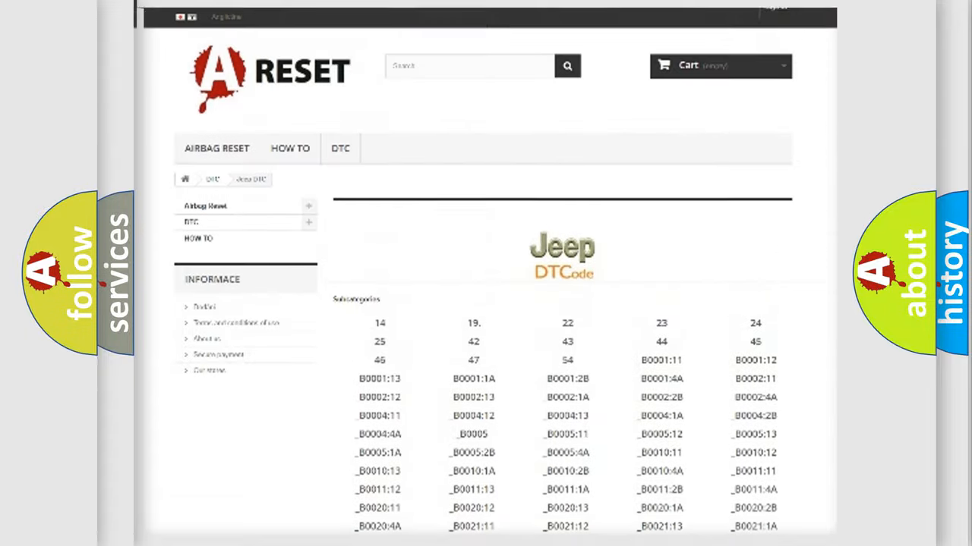
scroll(up, 3)
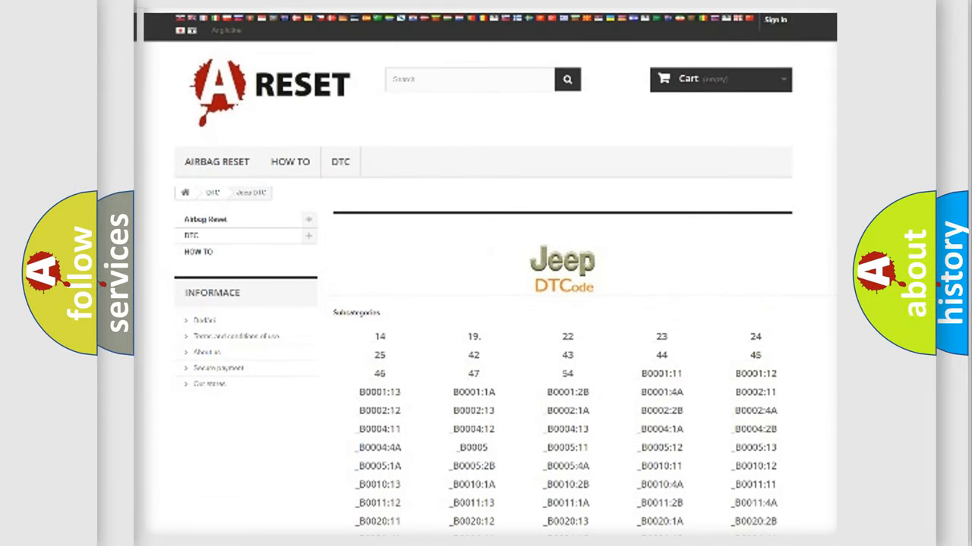